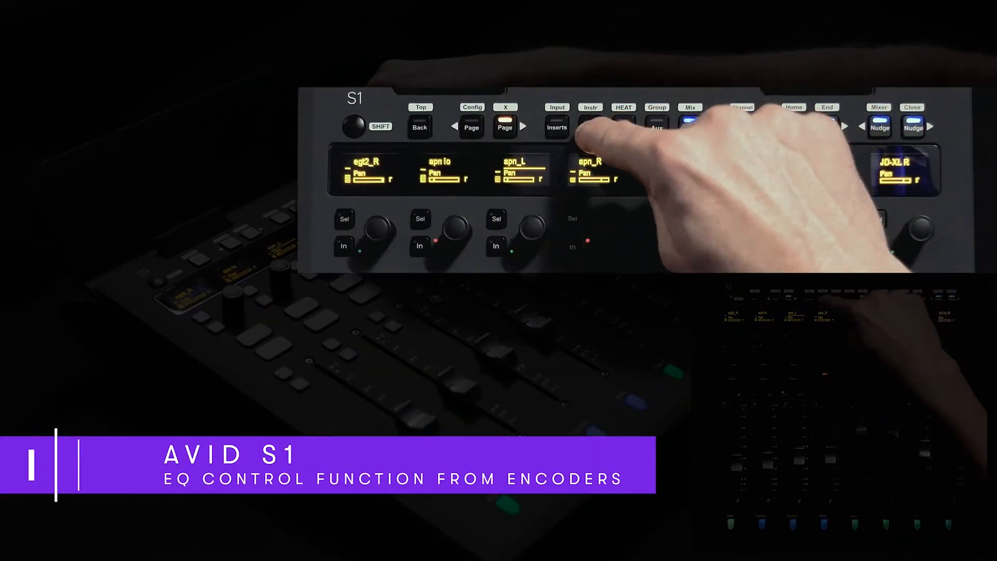
# - Map the S1 encoders to the FabFilter Pro-Q 3 EQ frequency, gain and Q controls
pyautogui.click(589, 125)
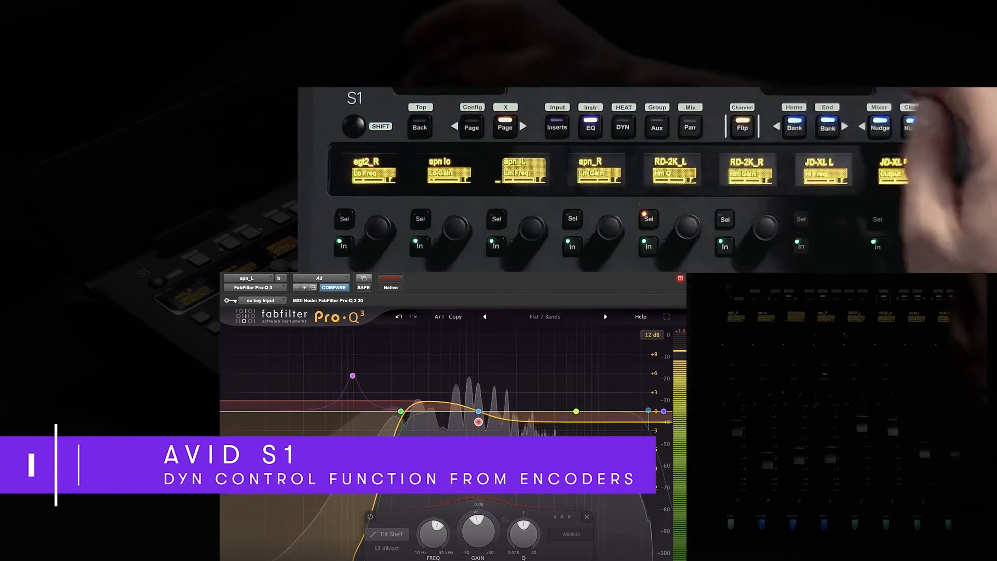
# - Map the S1 encoders to Pro-C 2 attack, release, ratio, threshold and knee
pyautogui.click(622, 126)
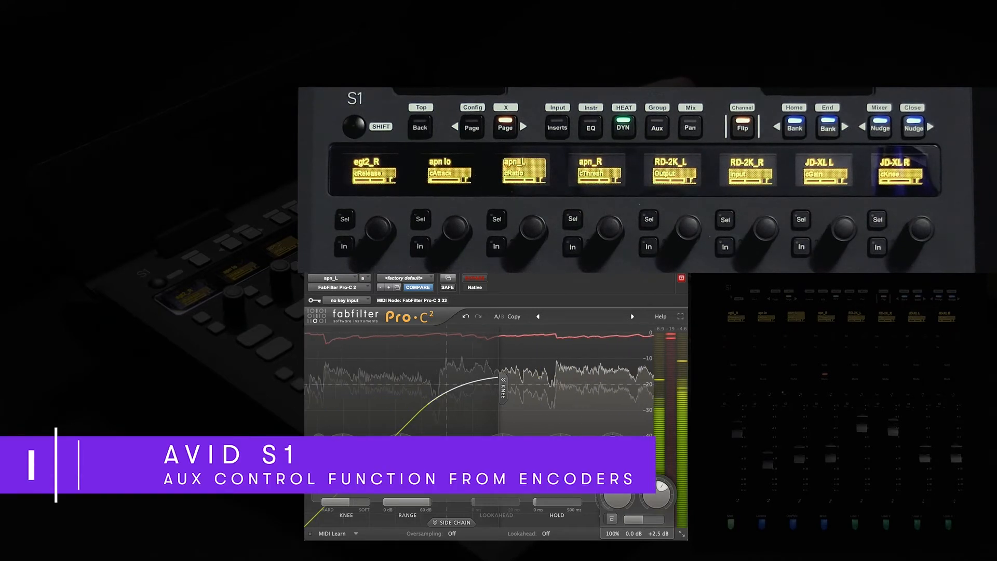
pyautogui.click(656, 128)
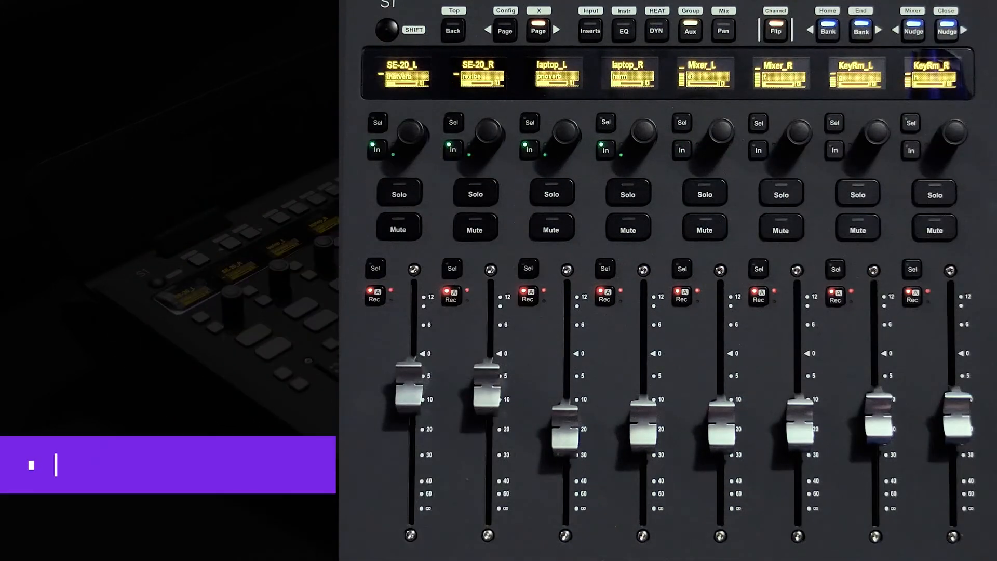
# - Engage Flip so the faders control the InstVerb, revibe, pnoverb and harm send levels
pyautogui.click(775, 30)
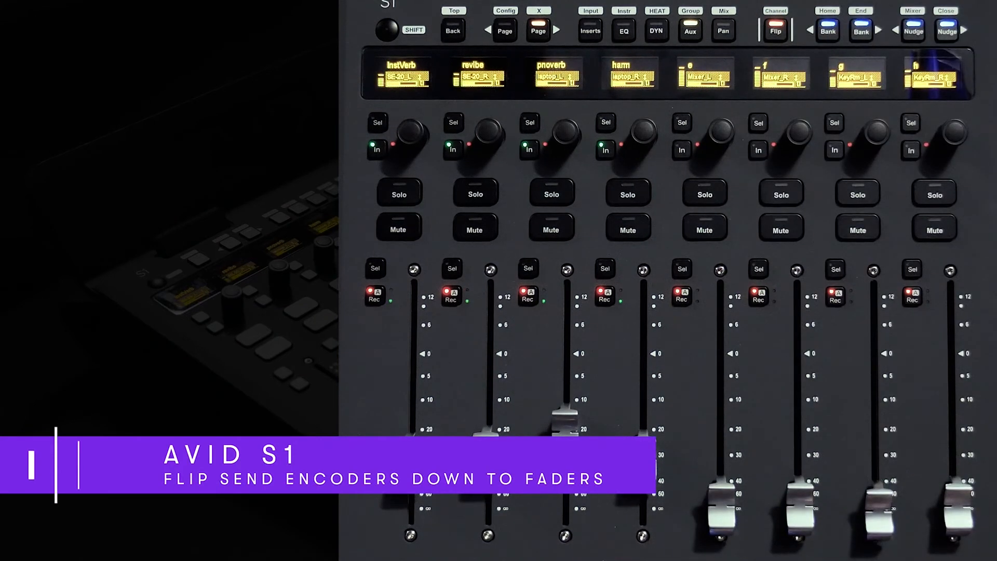